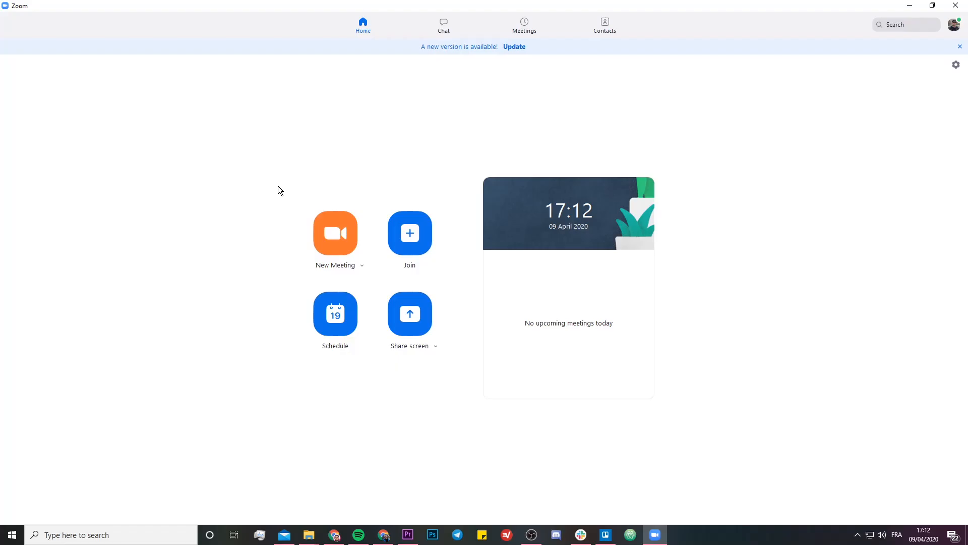
pyautogui.moveTo(334, 233)
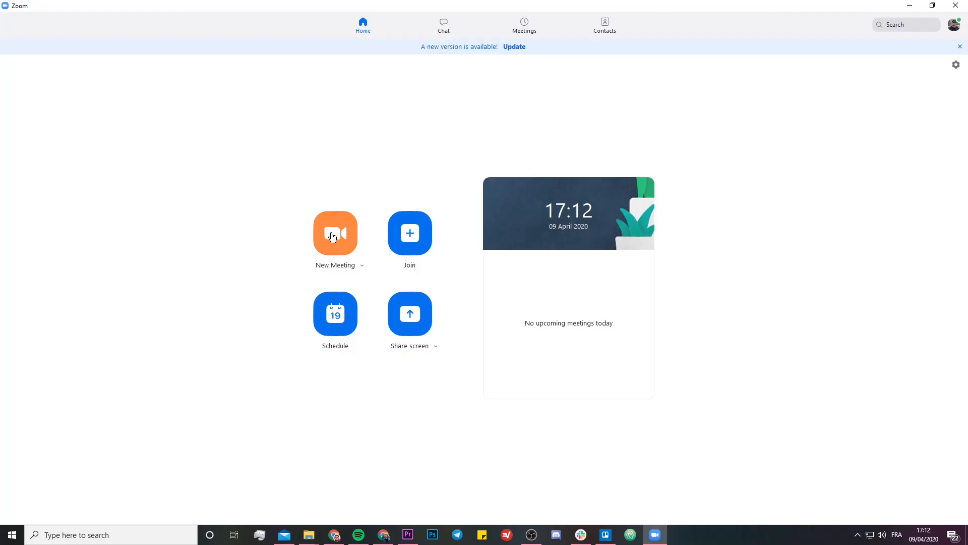
# Step: Launch a new meeting from Home and join it using computer audio
pyautogui.click(335, 233)
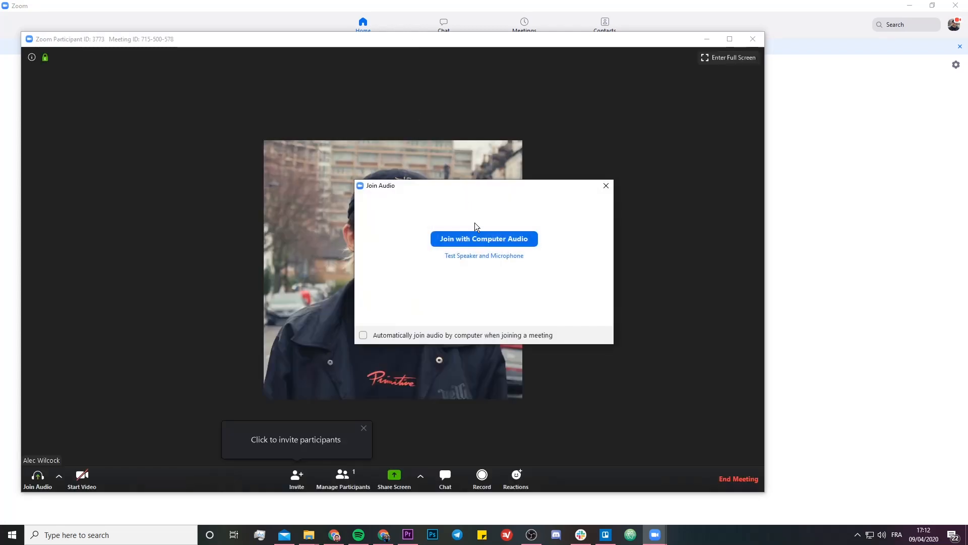
pyautogui.click(483, 239)
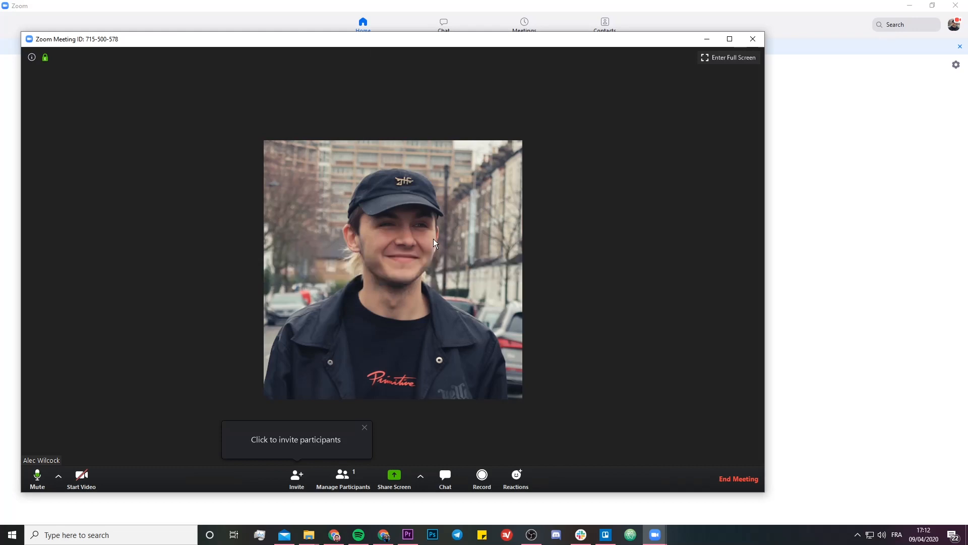
pyautogui.moveTo(437, 237)
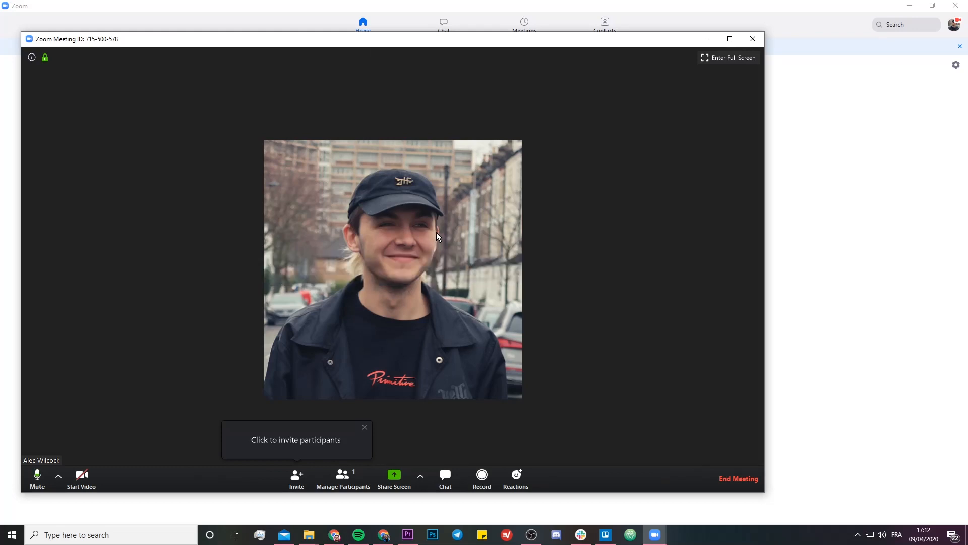
pyautogui.moveTo(491, 421)
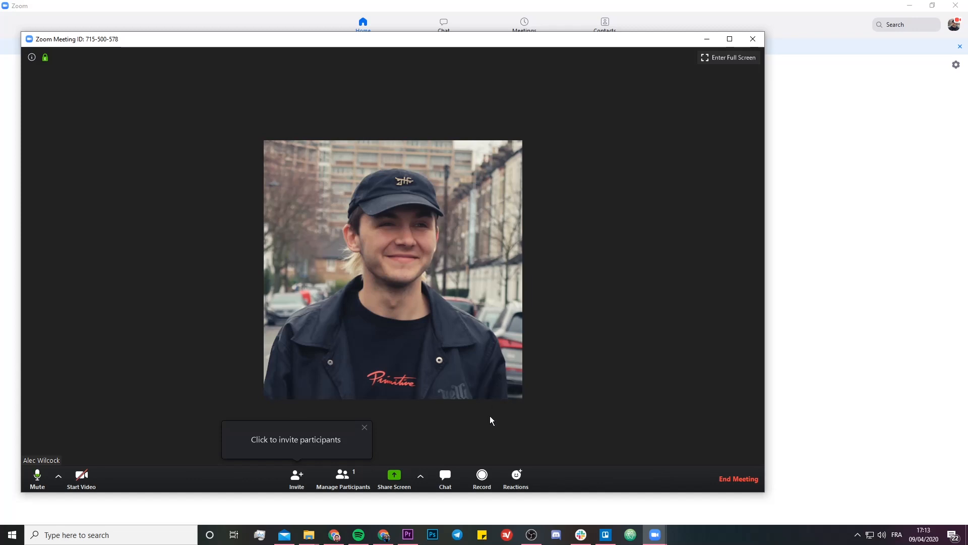
# Step: Start recording, share a whiteboard with a red scribble, then stop sharing it
pyautogui.click(482, 476)
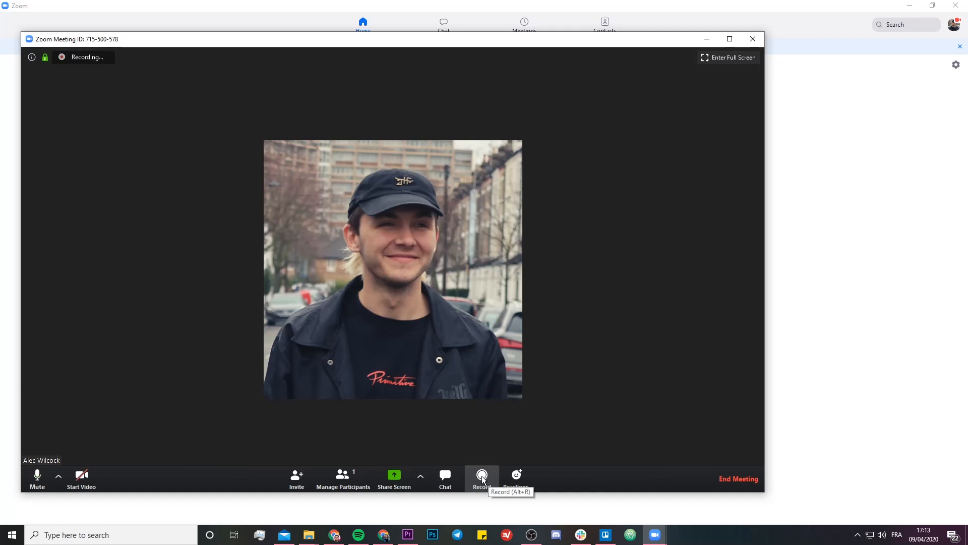
pyautogui.click(482, 479)
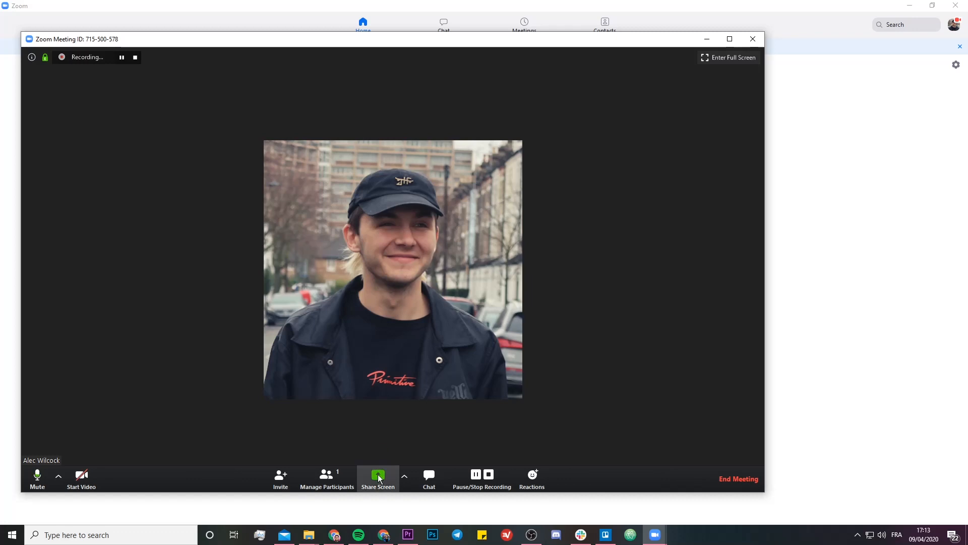
pyautogui.click(378, 479)
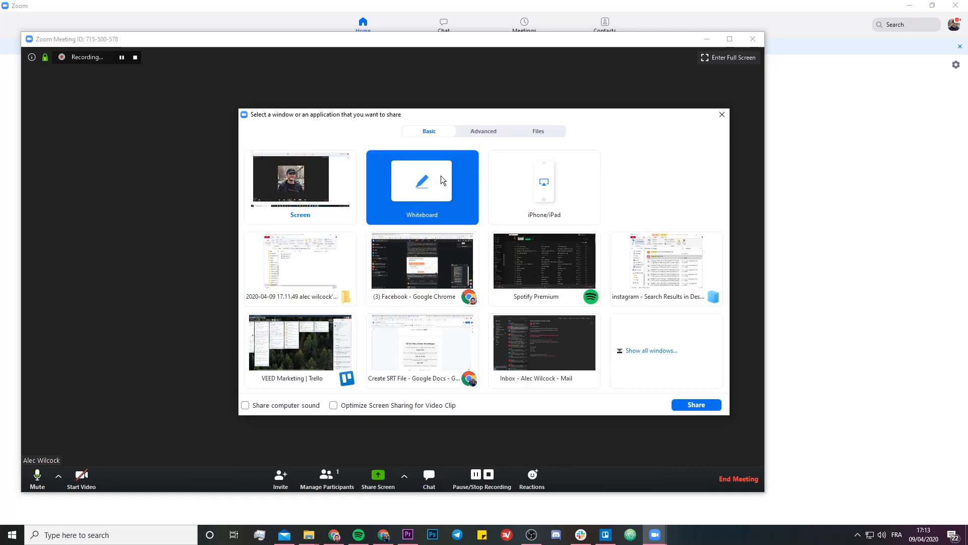
pyautogui.click(696, 404)
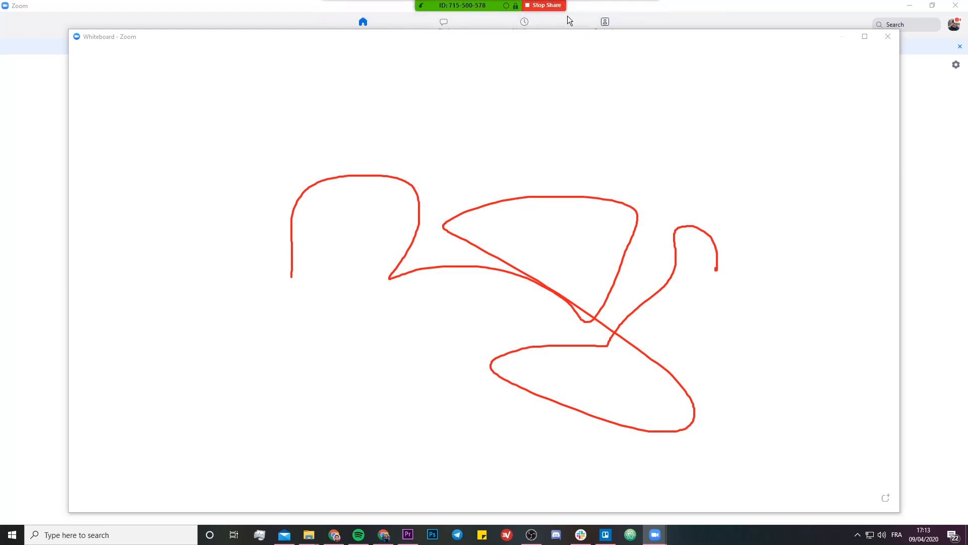
pyautogui.click(543, 5)
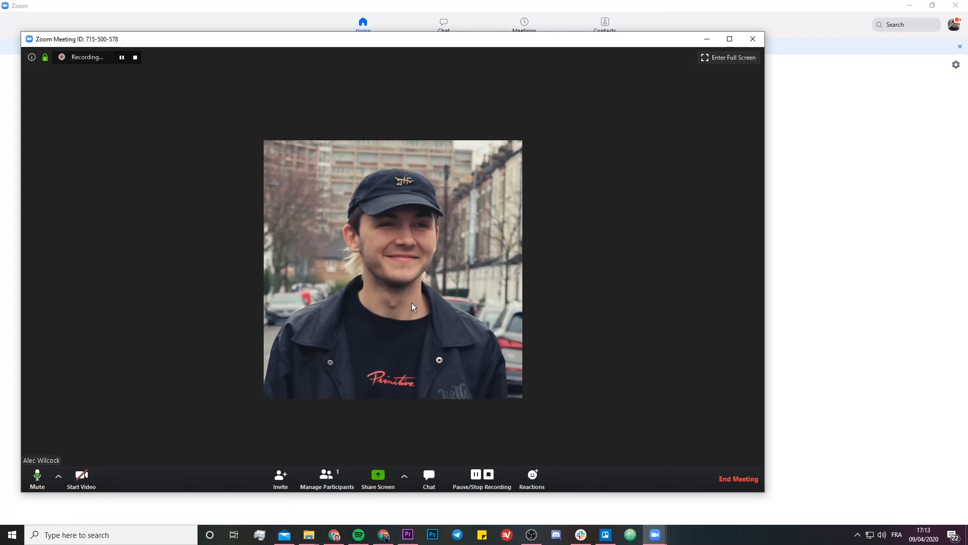
pyautogui.moveTo(421, 250)
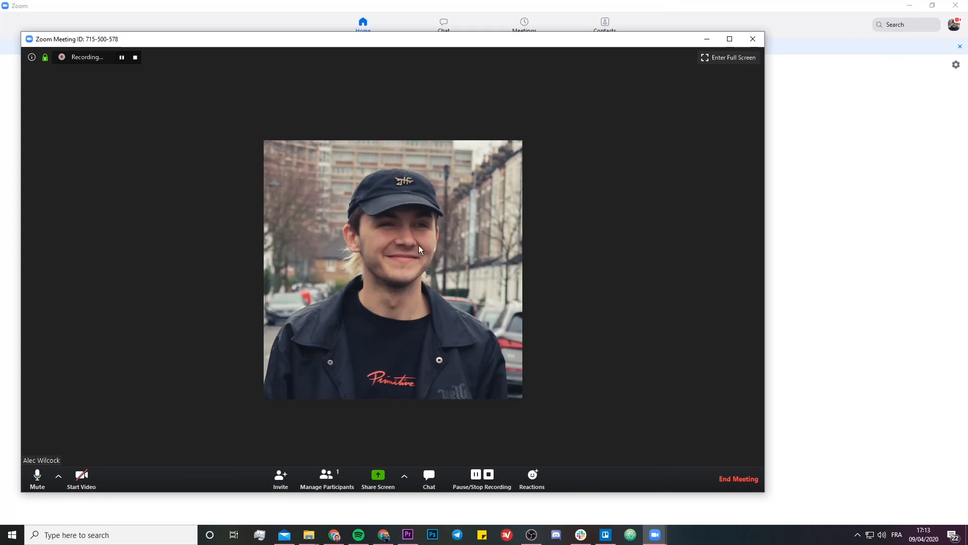
pyautogui.moveTo(509, 381)
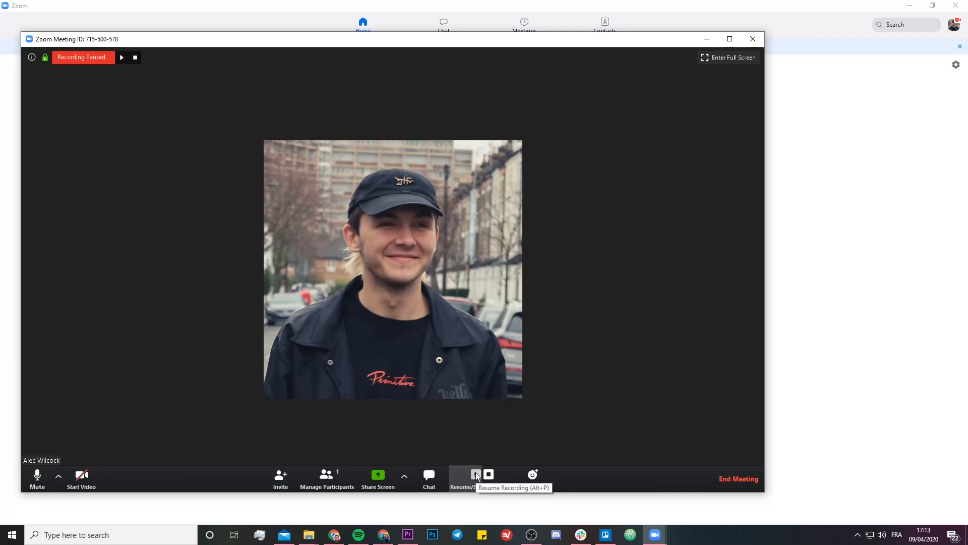
# Step: Resume the paused recording, then end the meeting for all participants
pyautogui.click(465, 474)
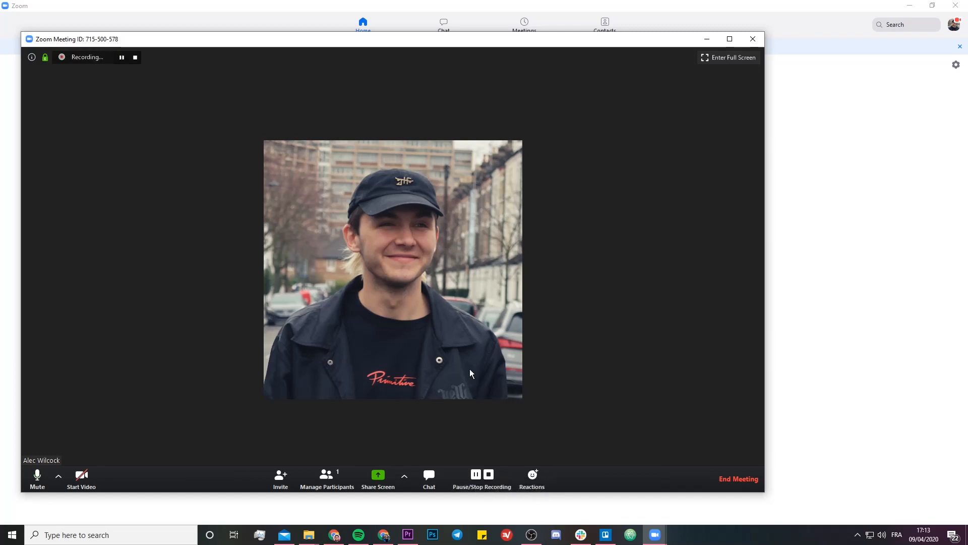
pyautogui.moveTo(488, 474)
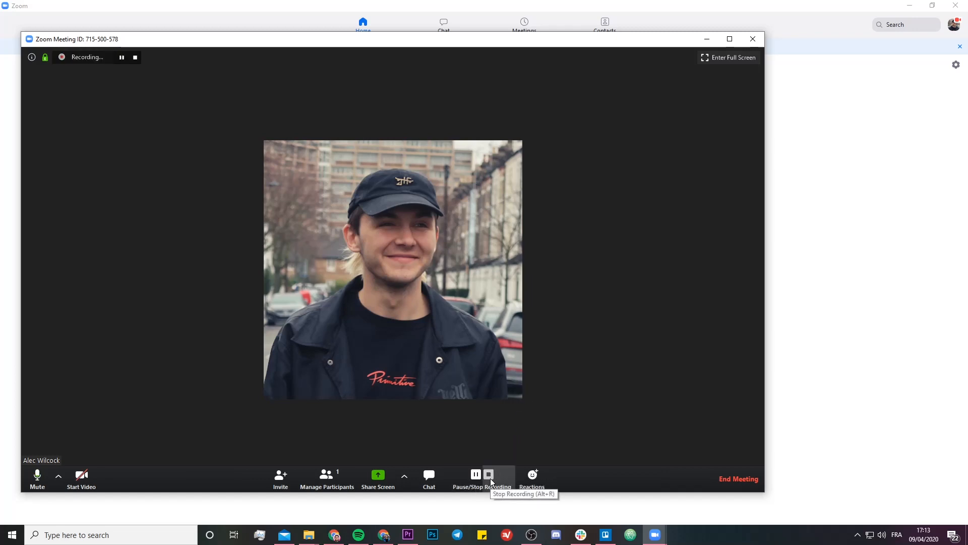
pyautogui.moveTo(540, 363)
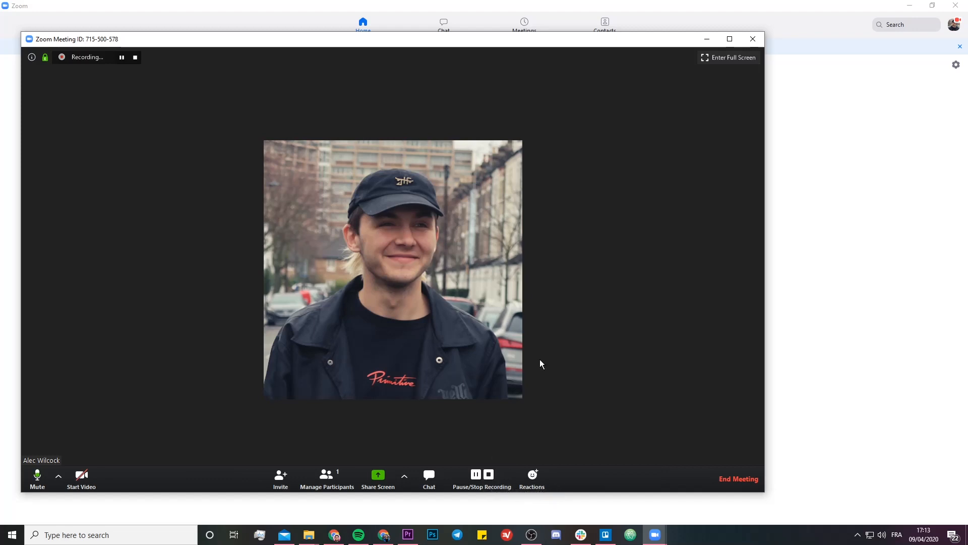
pyautogui.moveTo(738, 478)
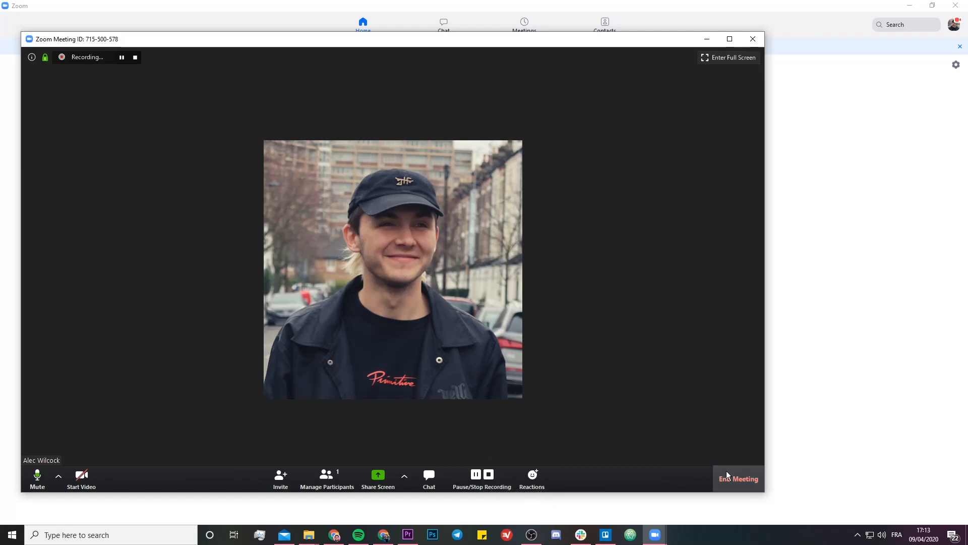
pyautogui.click(738, 478)
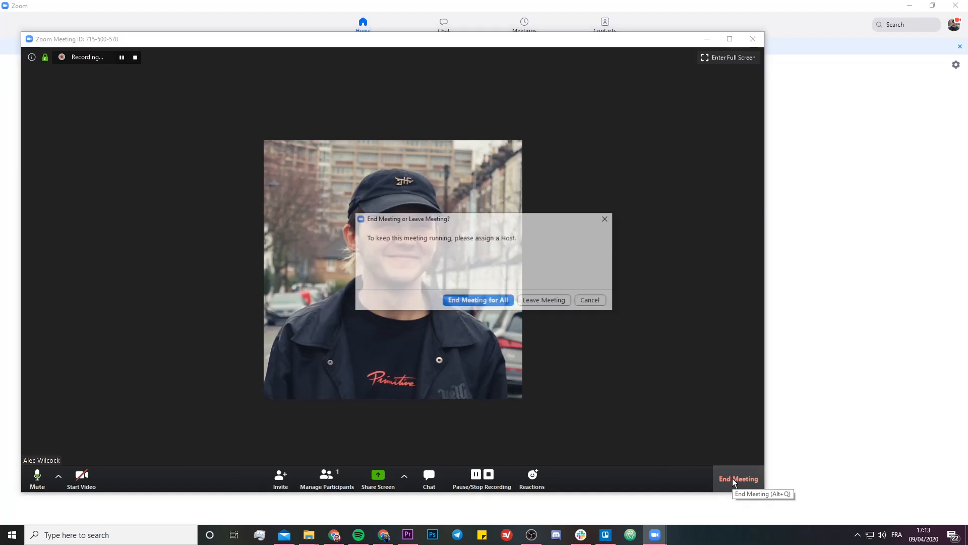
pyautogui.click(477, 300)
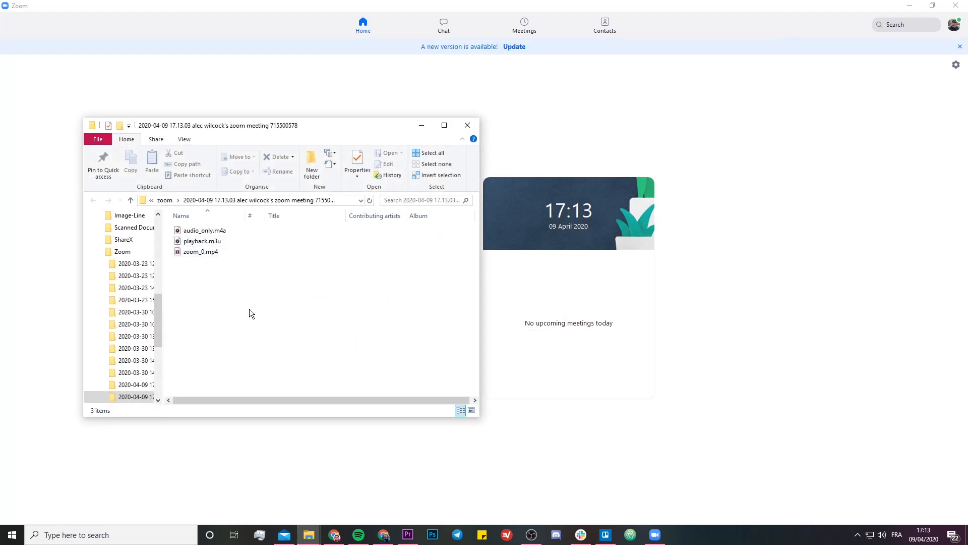
# Step: Select audio_only.m4a, then zoom_0.mp4 (470 KB) in the recording folder
pyautogui.click(201, 251)
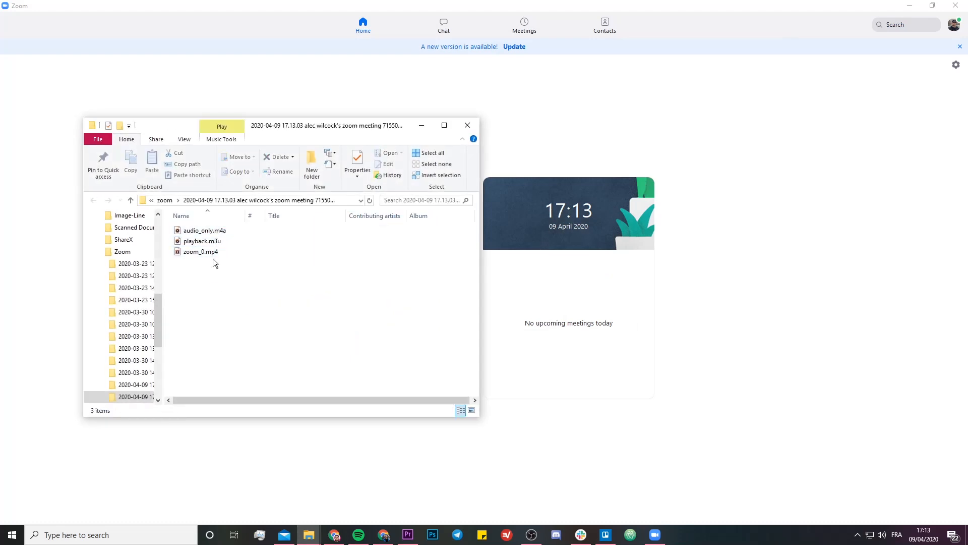
pyautogui.click(200, 251)
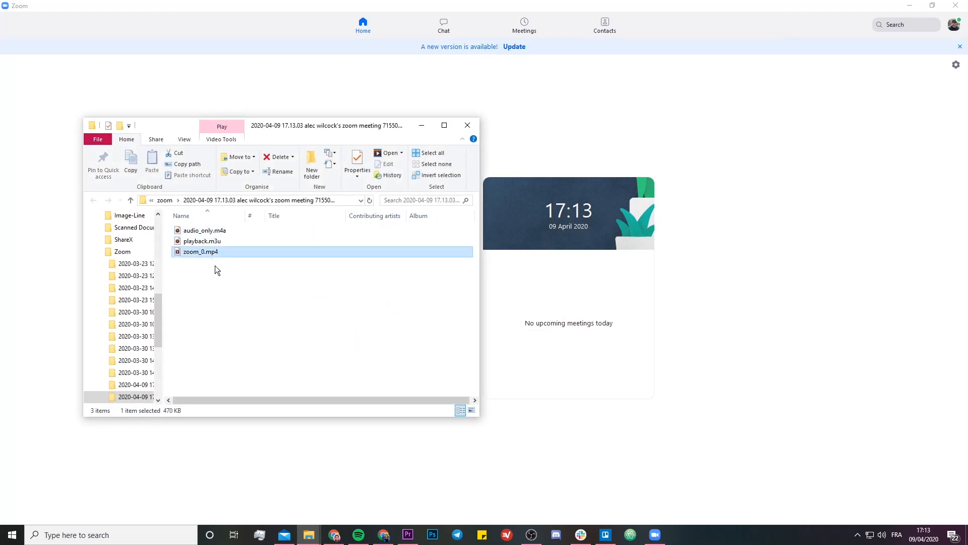
pyautogui.moveTo(217, 256)
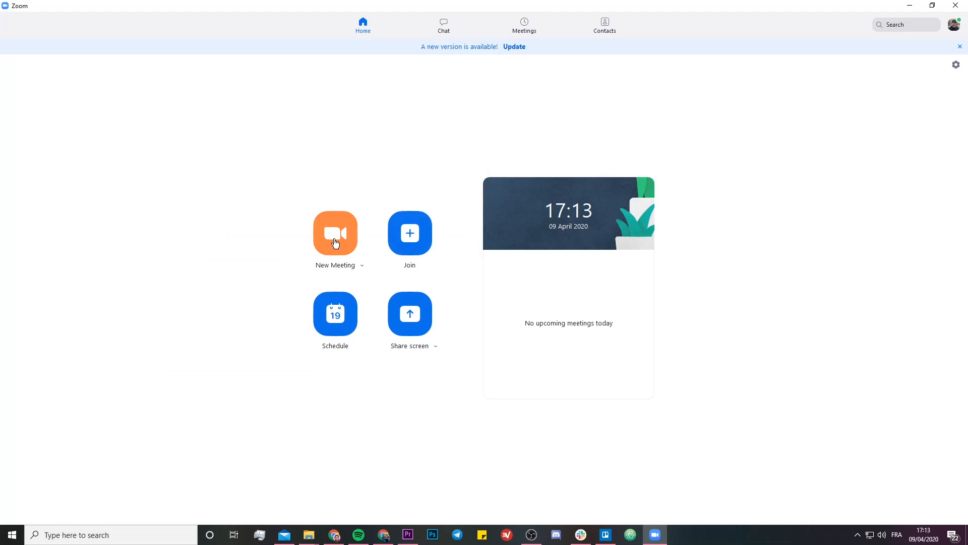
pyautogui.click(334, 233)
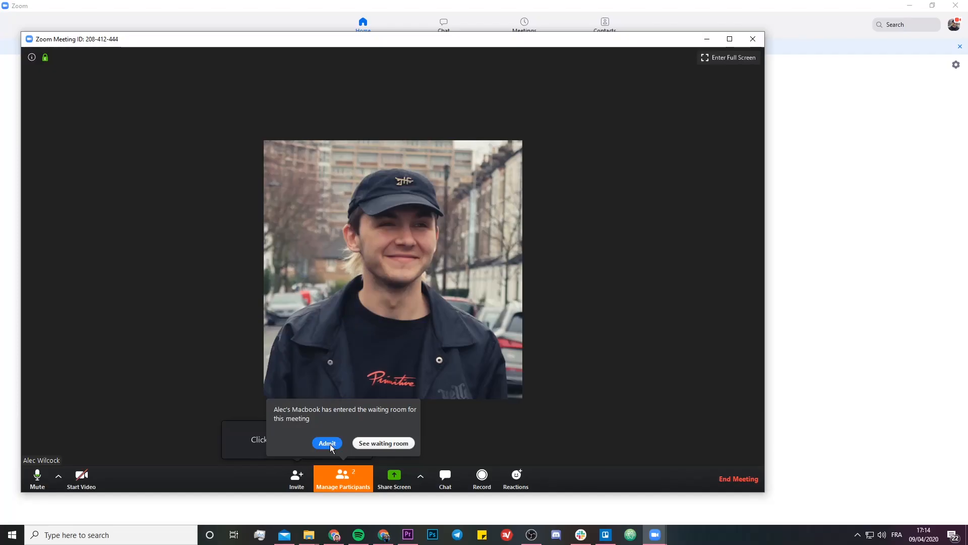
pyautogui.click(327, 442)
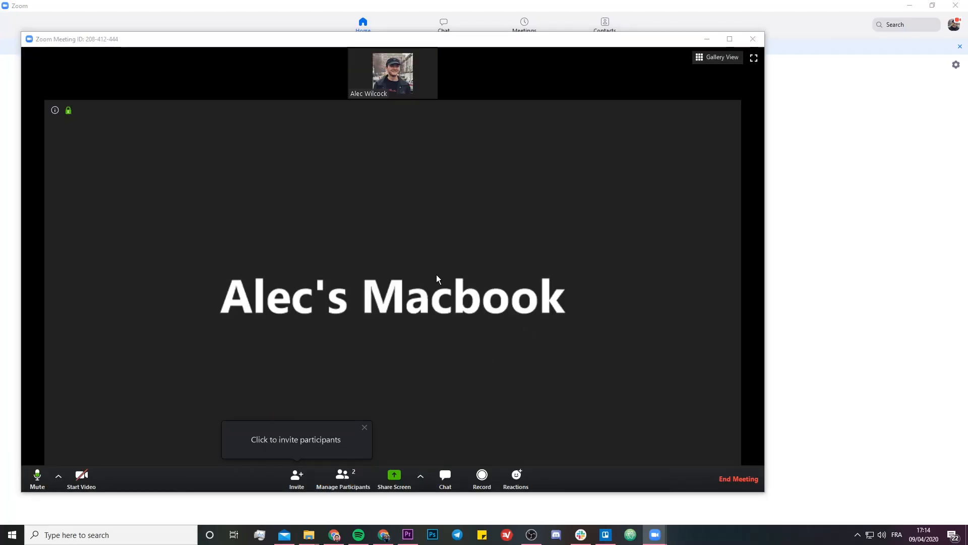
pyautogui.click(716, 57)
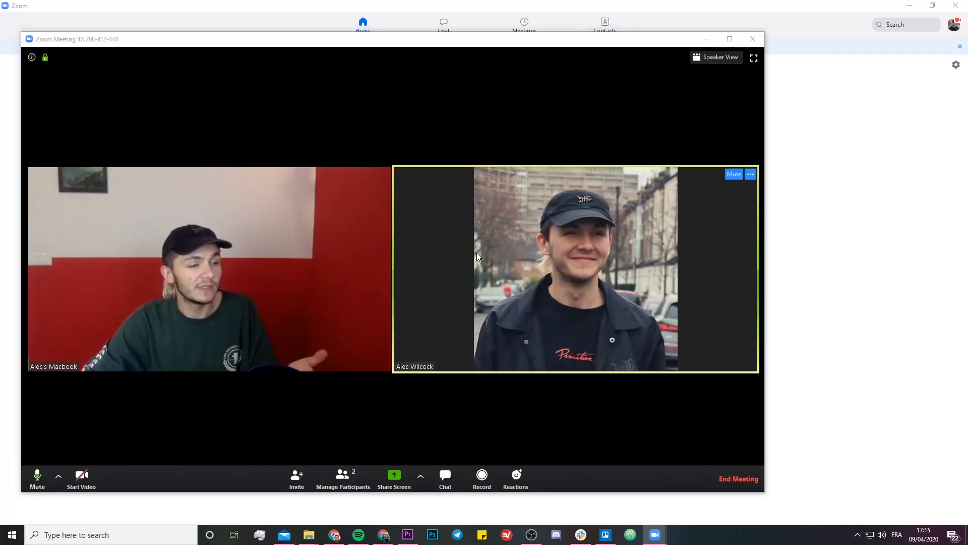
pyautogui.moveTo(572, 274)
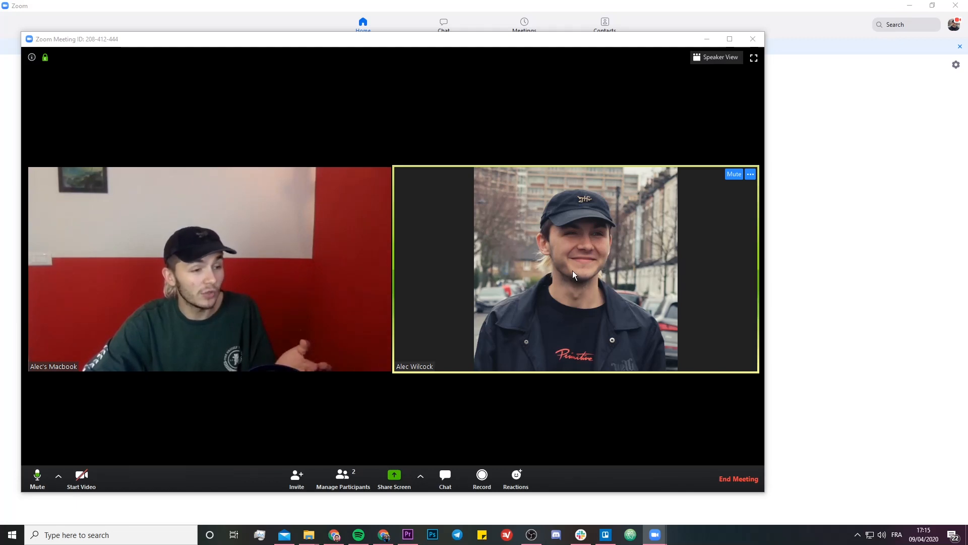
pyautogui.moveTo(207, 269)
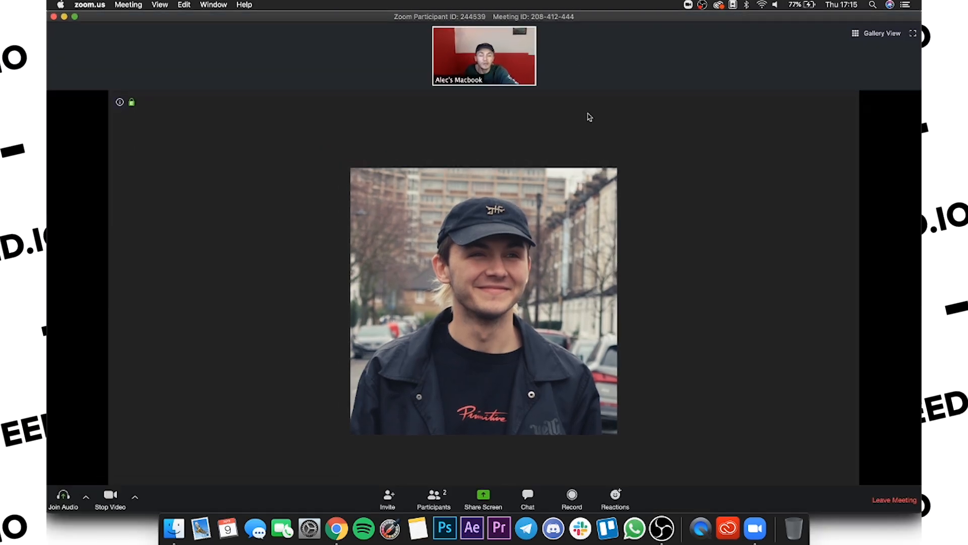
pyautogui.moveTo(571, 494)
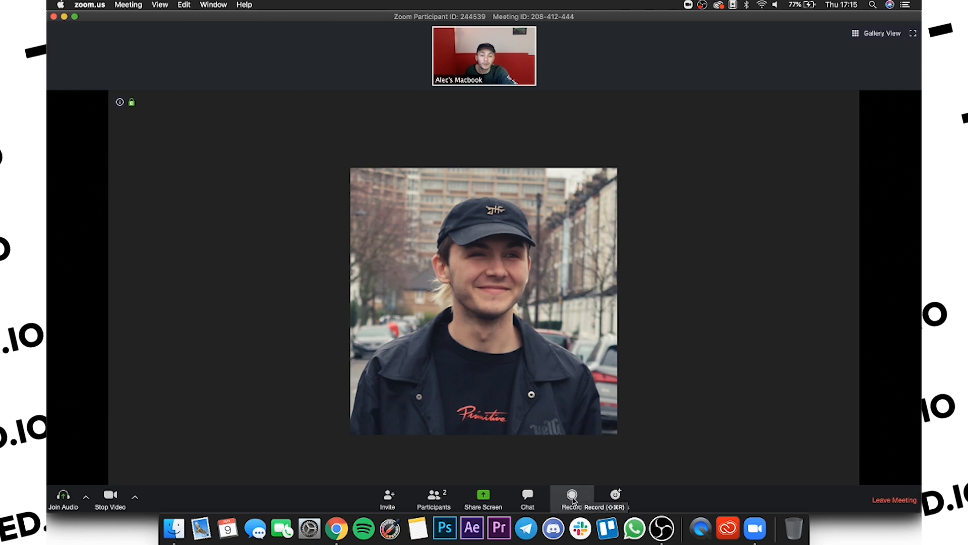
pyautogui.click(570, 495)
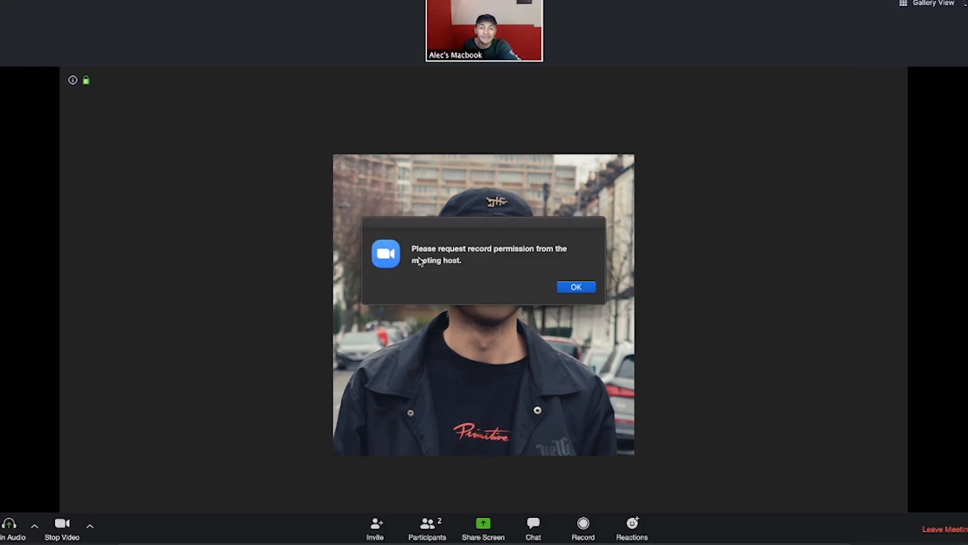
pyautogui.moveTo(537, 259)
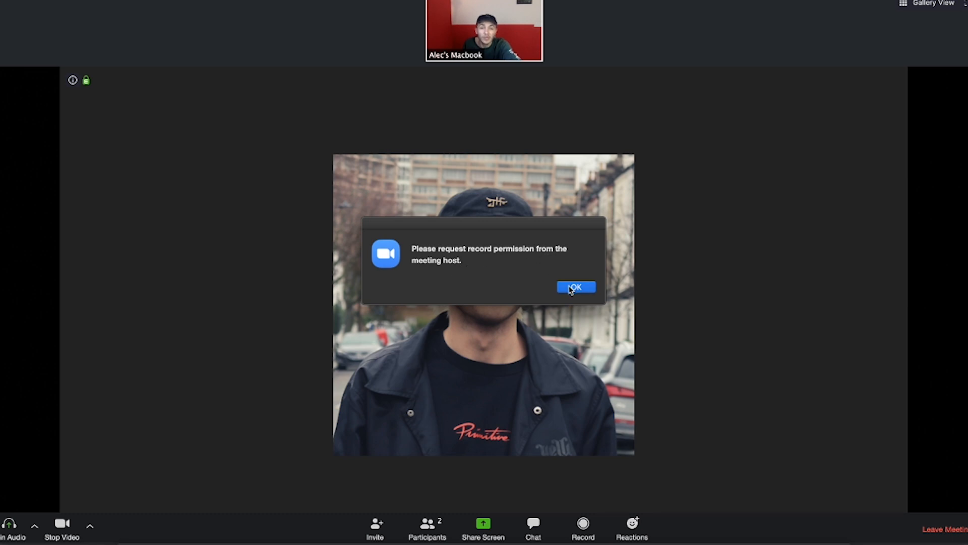
pyautogui.click(575, 287)
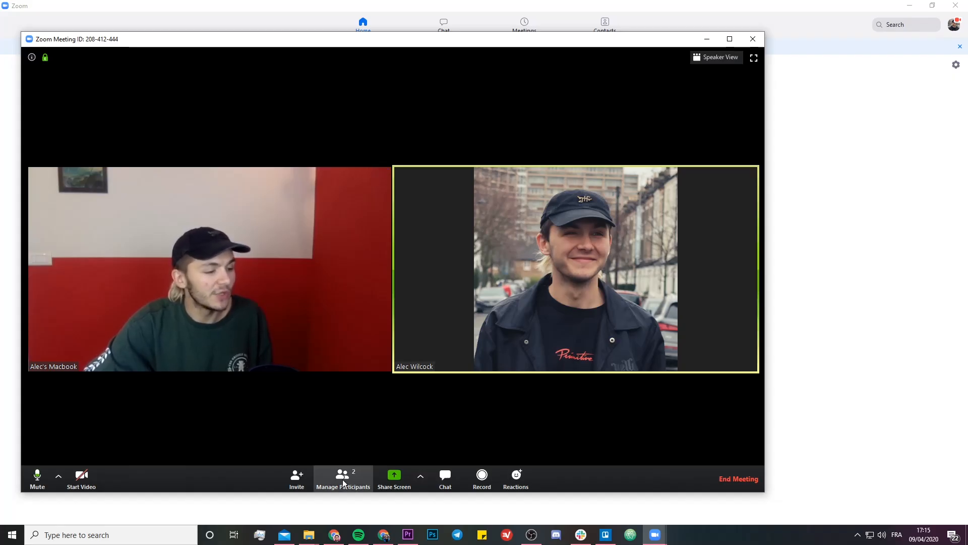
# Step: Open the participants list and the Macbook participant's More options to allow recording
pyautogui.click(343, 479)
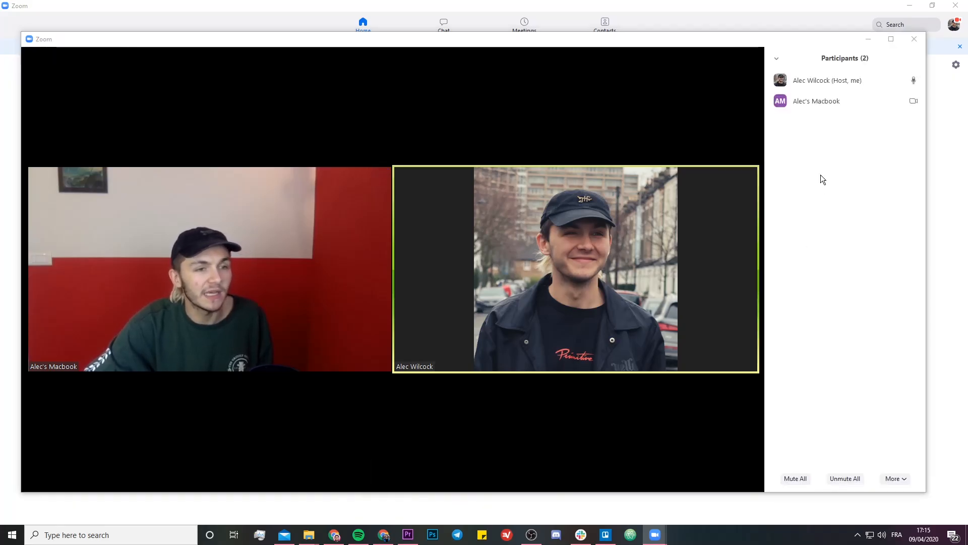
pyautogui.moveTo(816, 101)
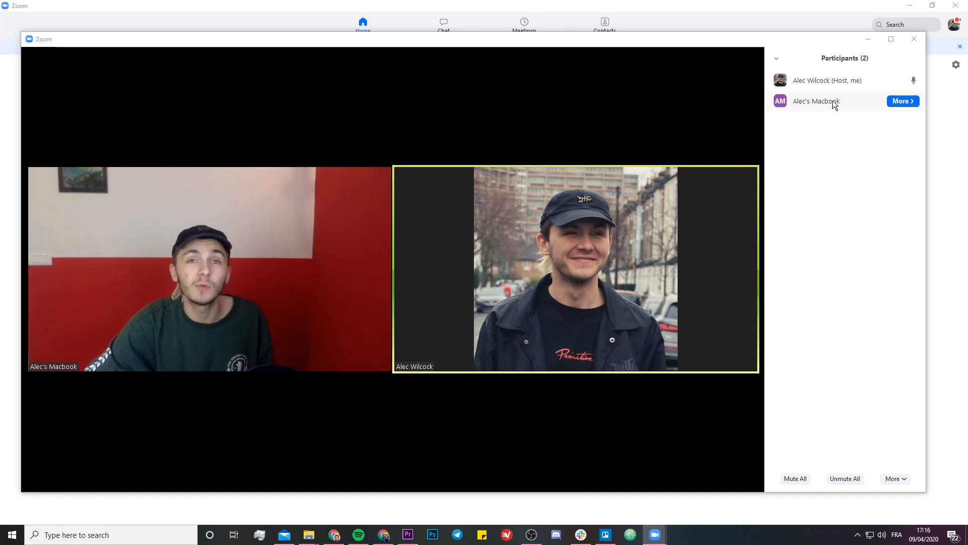
pyautogui.click(902, 101)
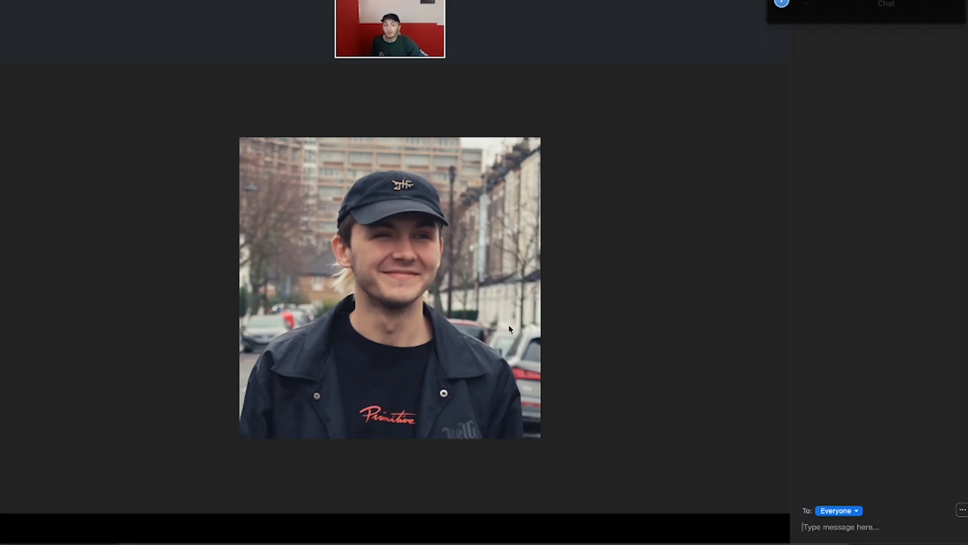
pyautogui.moveTo(535, 258)
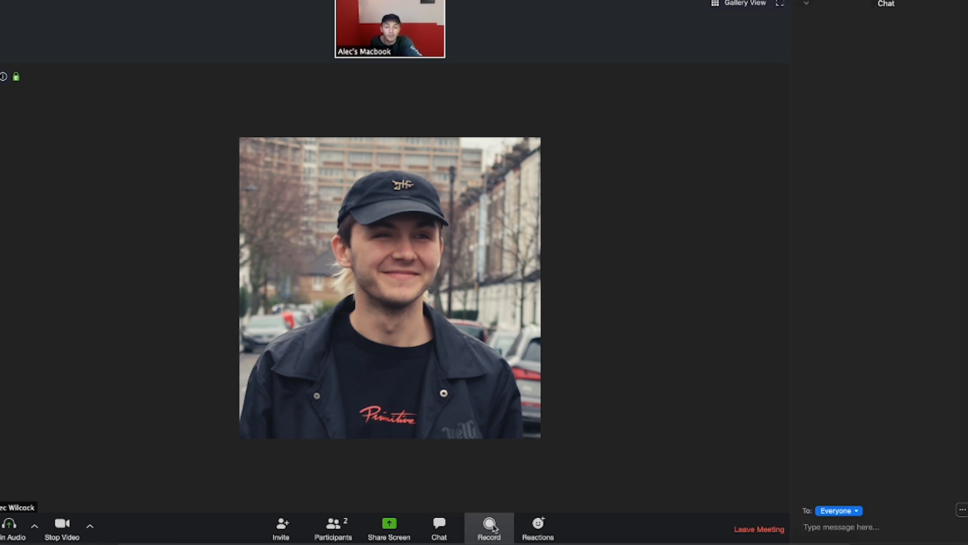
# Step: Begin a local recording from the participant's Mac meeting toolbar
pyautogui.click(488, 525)
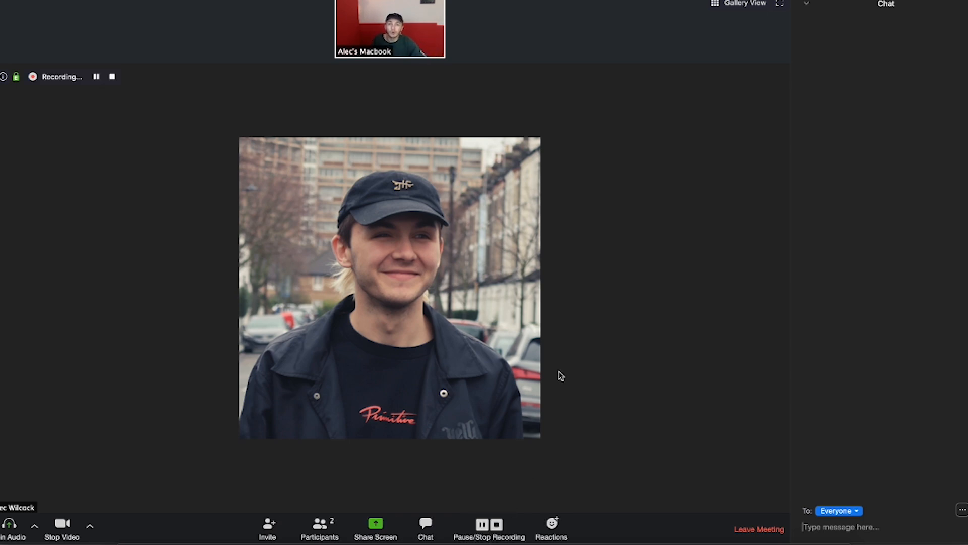
pyautogui.moveTo(561, 375)
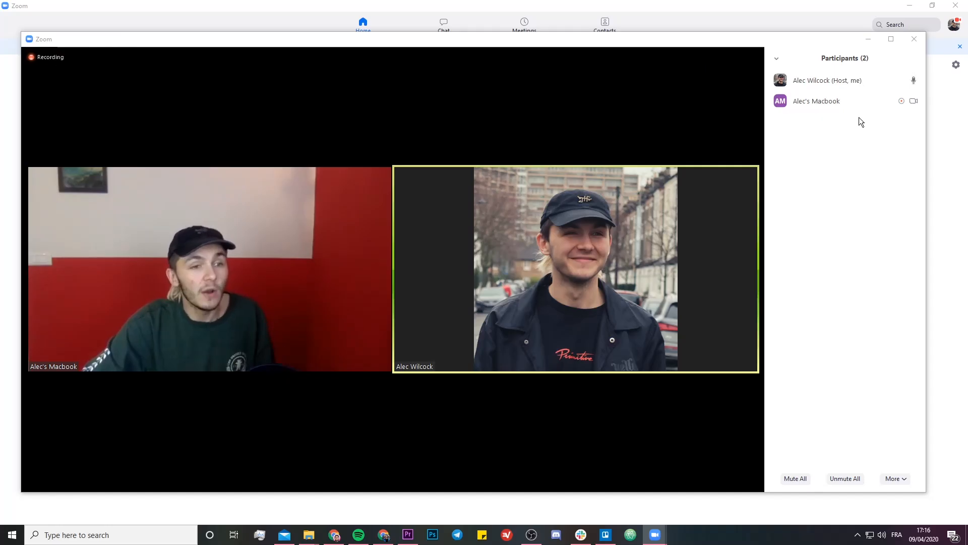
pyautogui.moveTo(900, 123)
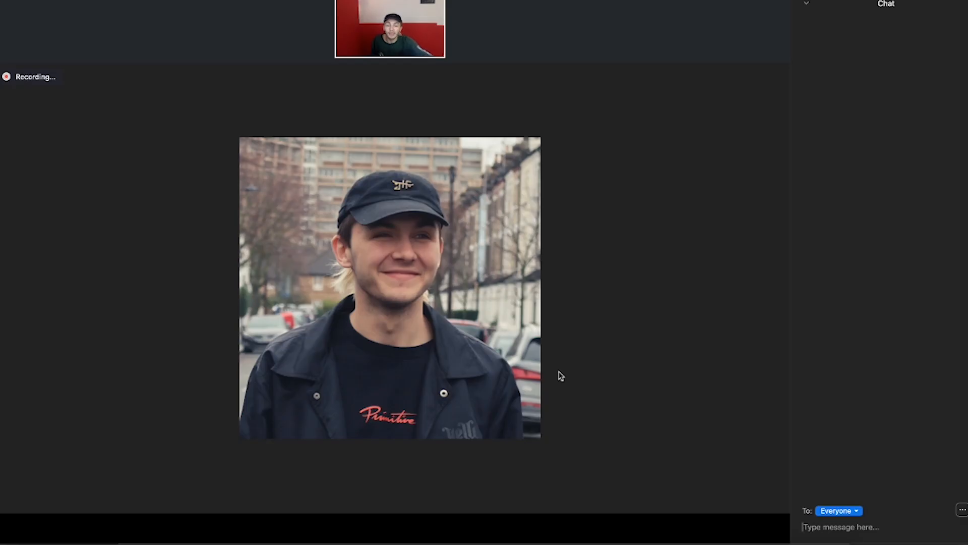
pyautogui.moveTo(481, 511)
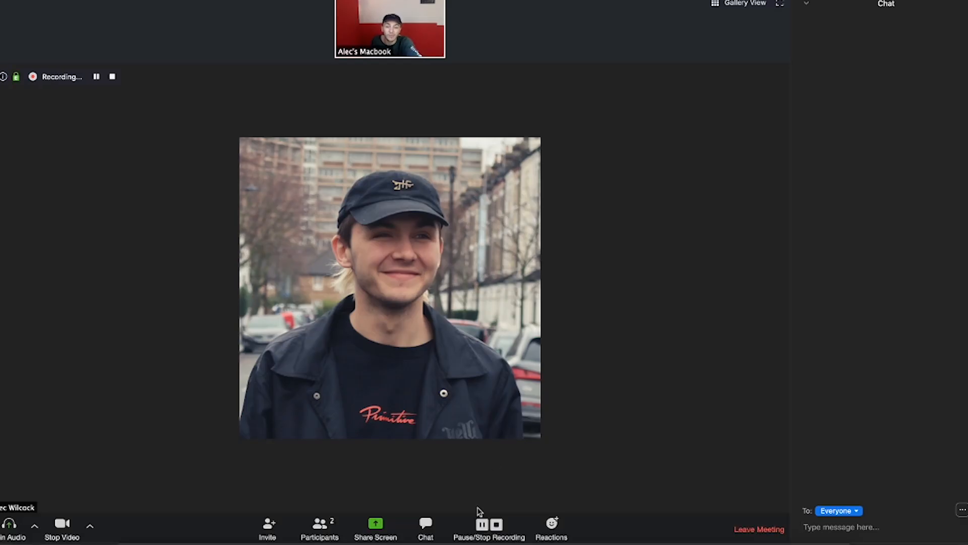
pyautogui.moveTo(597, 418)
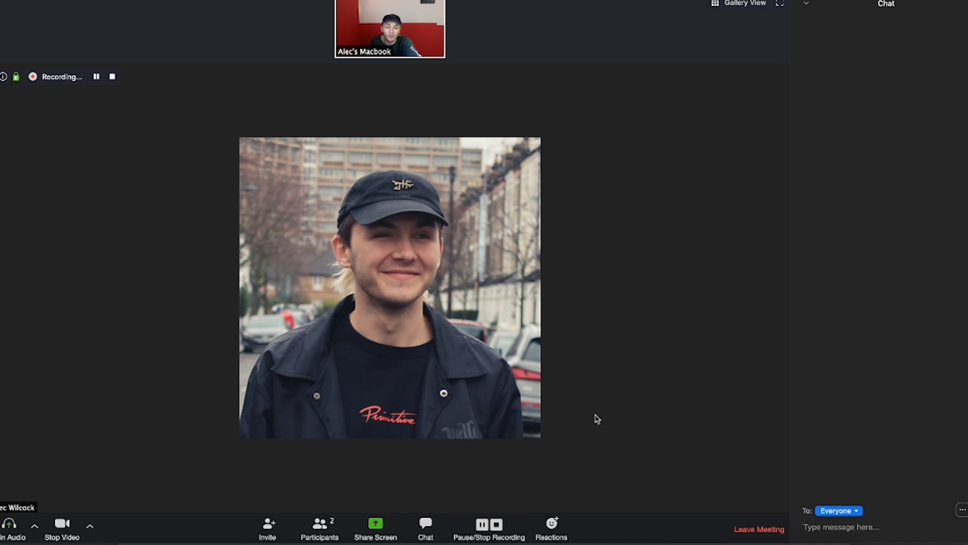
pyautogui.moveTo(759, 528)
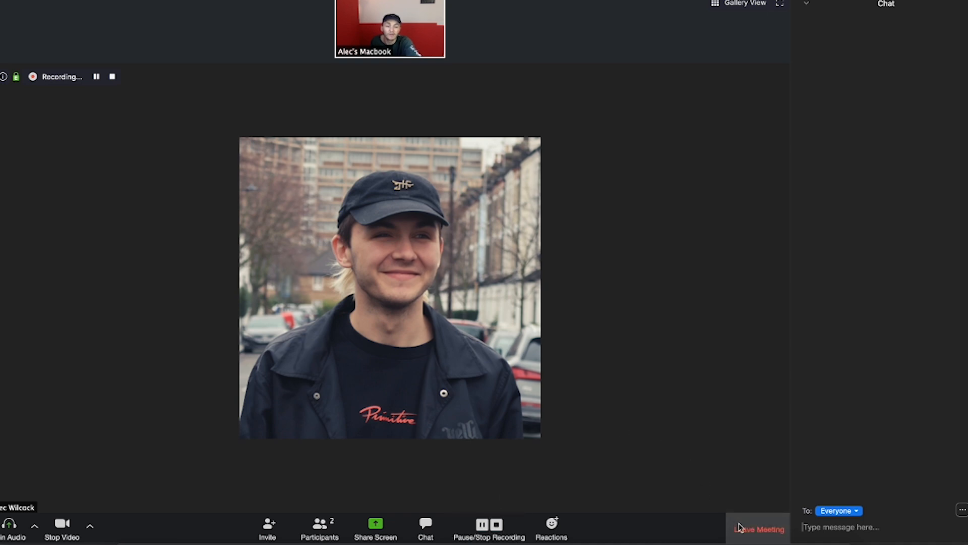
# Step: Leave the meeting, grant Documents access, and save the converted recording to the suggested folder
pyautogui.click(759, 529)
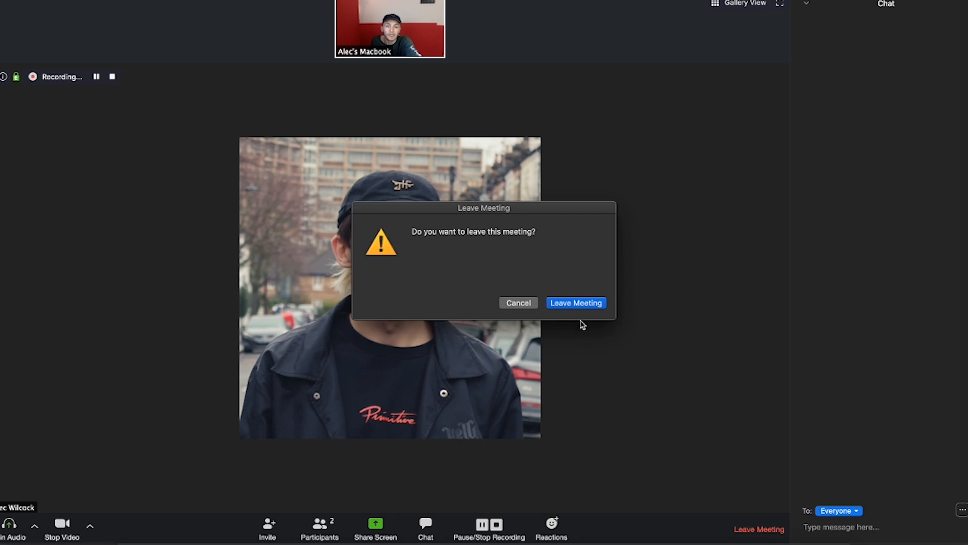
pyautogui.click(575, 302)
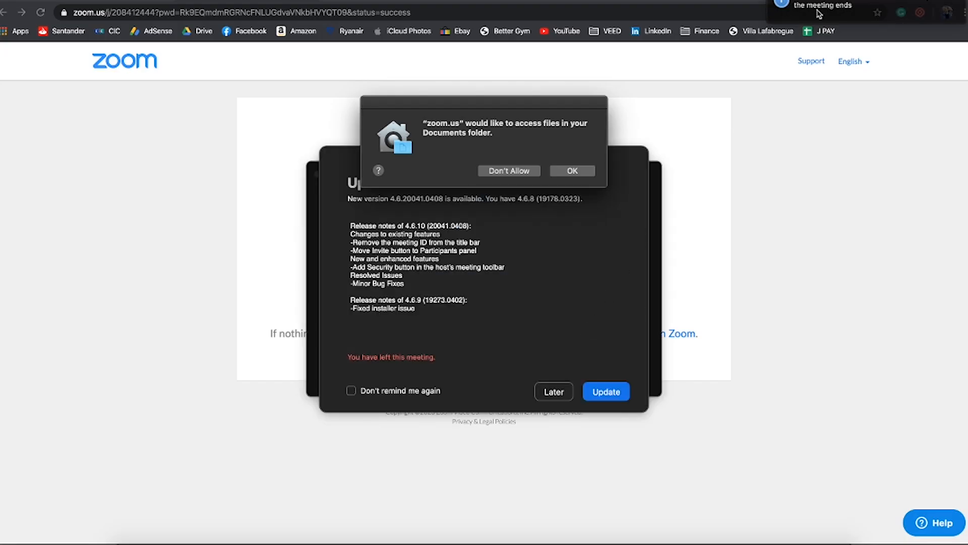
pyautogui.moveTo(842, 14)
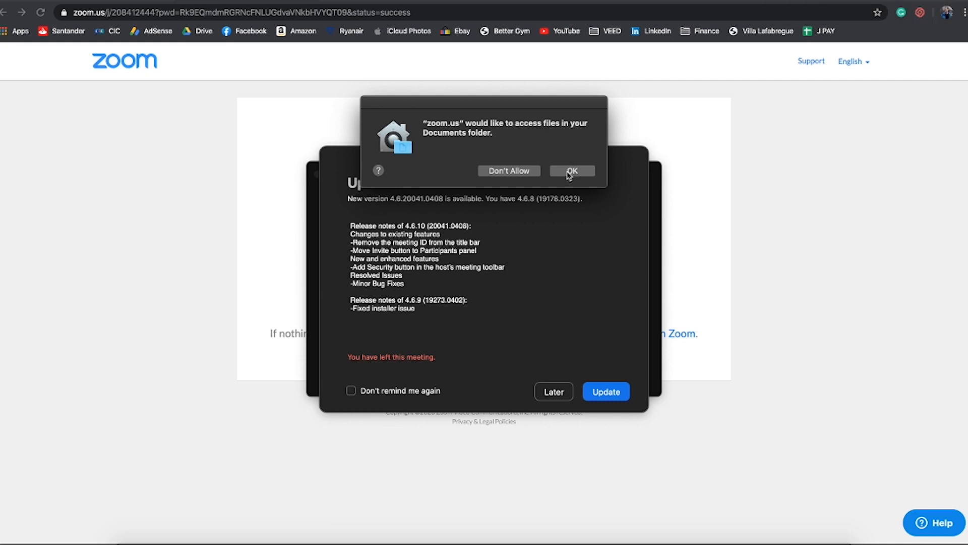
pyautogui.click(570, 170)
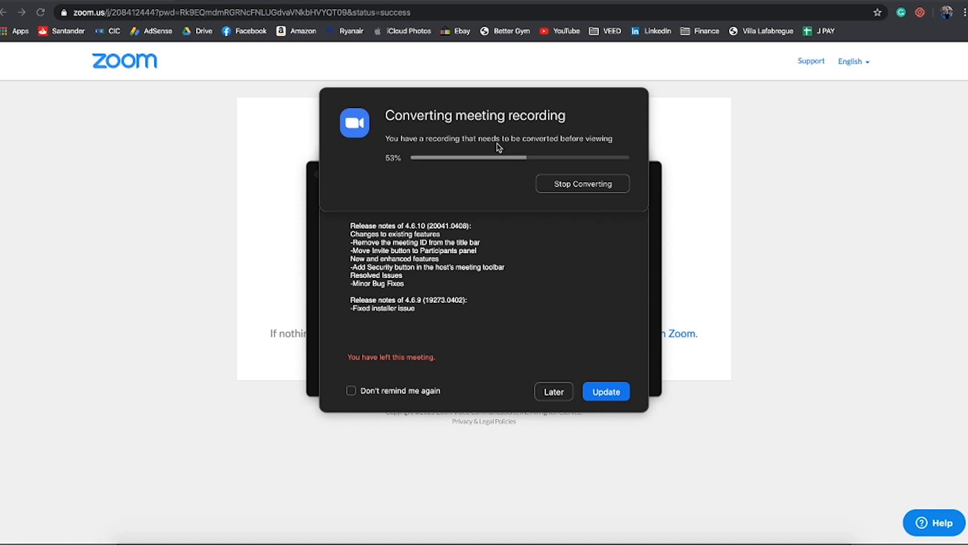
pyautogui.click(581, 183)
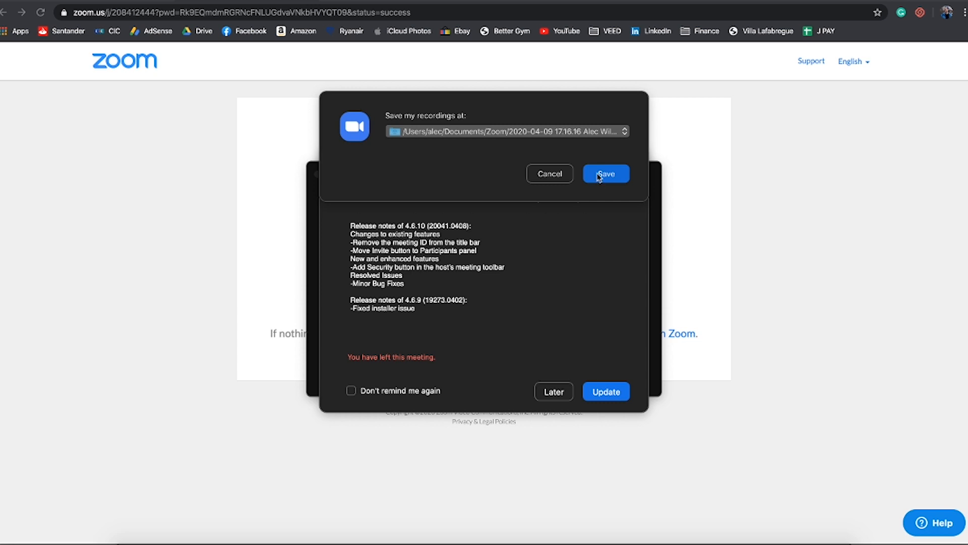
pyautogui.click(605, 174)
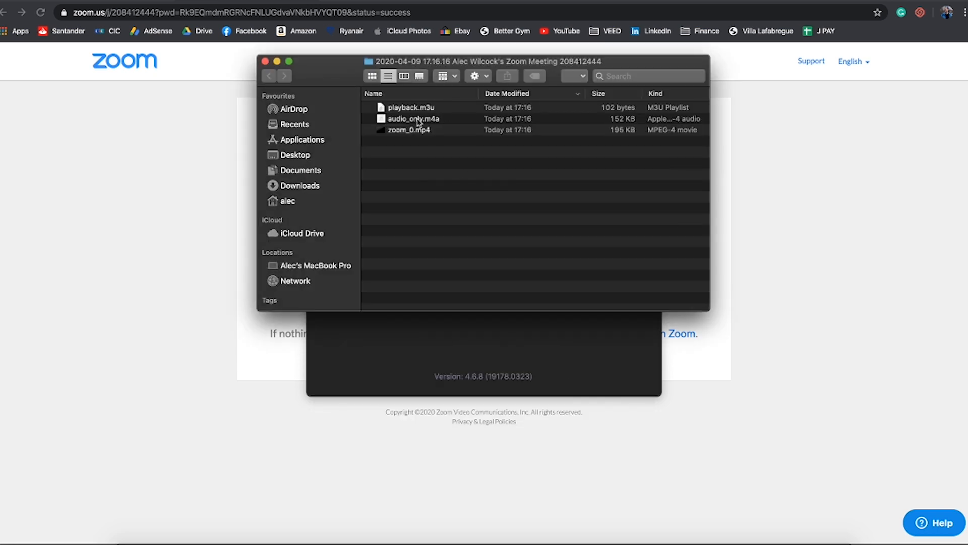
pyautogui.moveTo(438, 194)
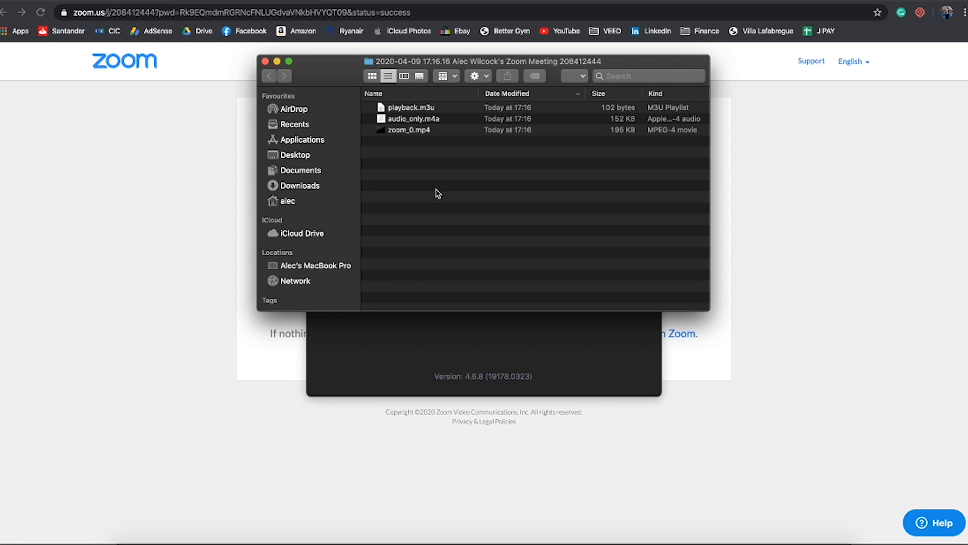